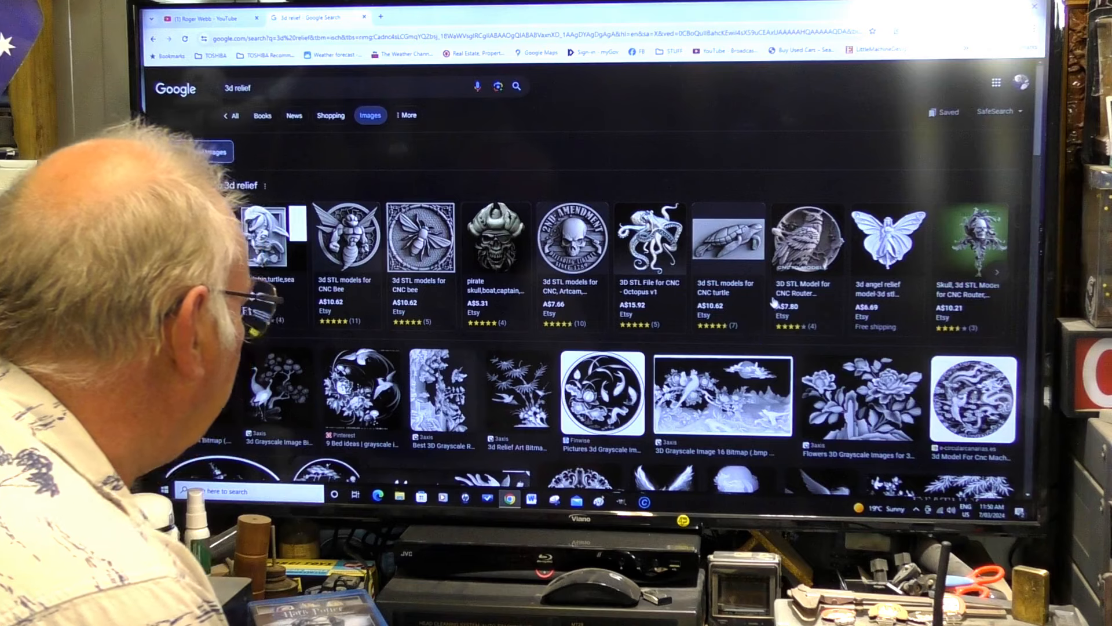
Import the '119 2' JPG relief picture from the Desktop via File > Import.
scroll("down", 3)
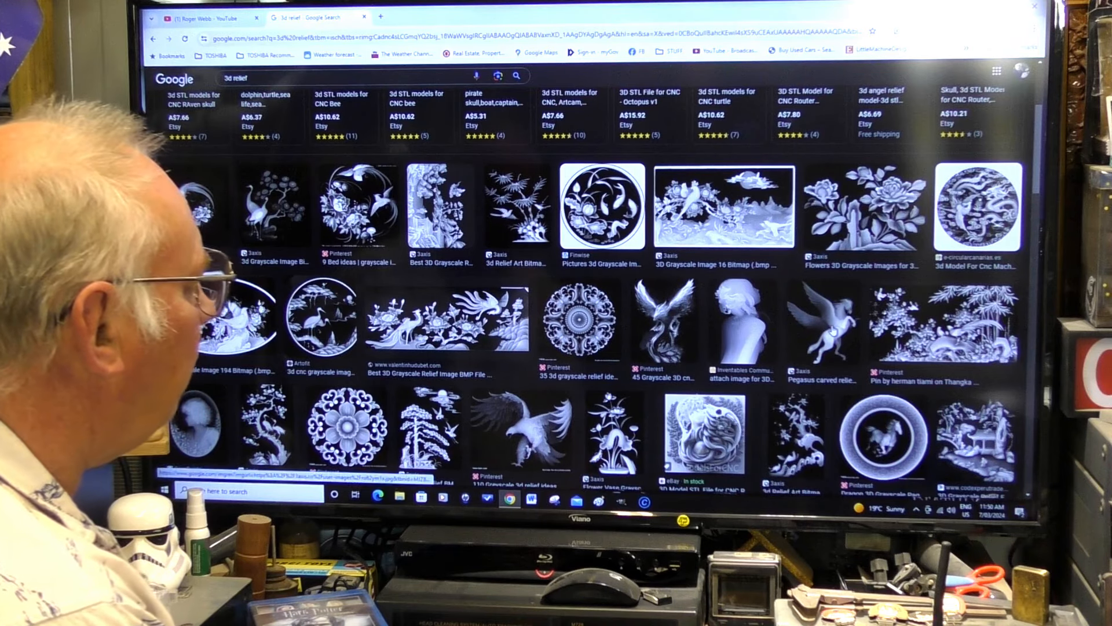
left_click(811, 319)
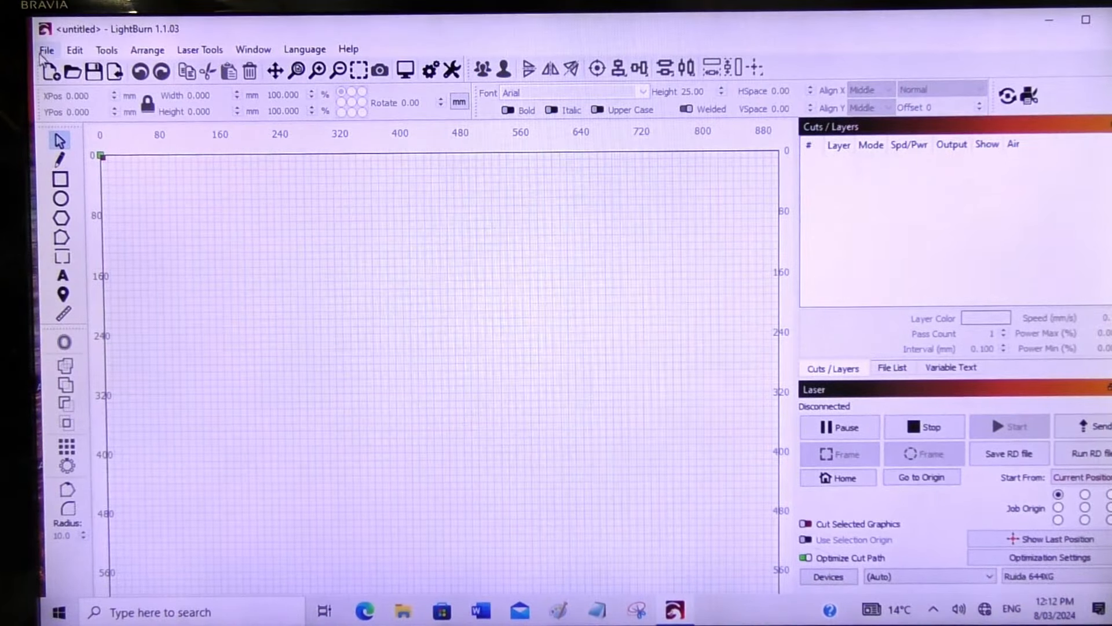
left_click(46, 48)
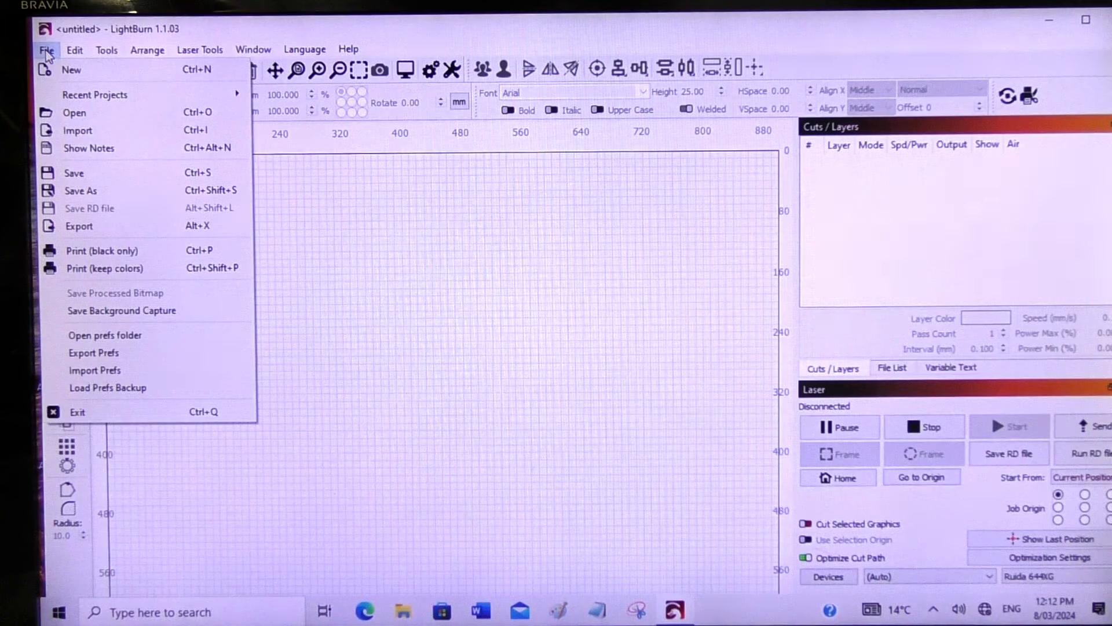
mouse_move(77, 130)
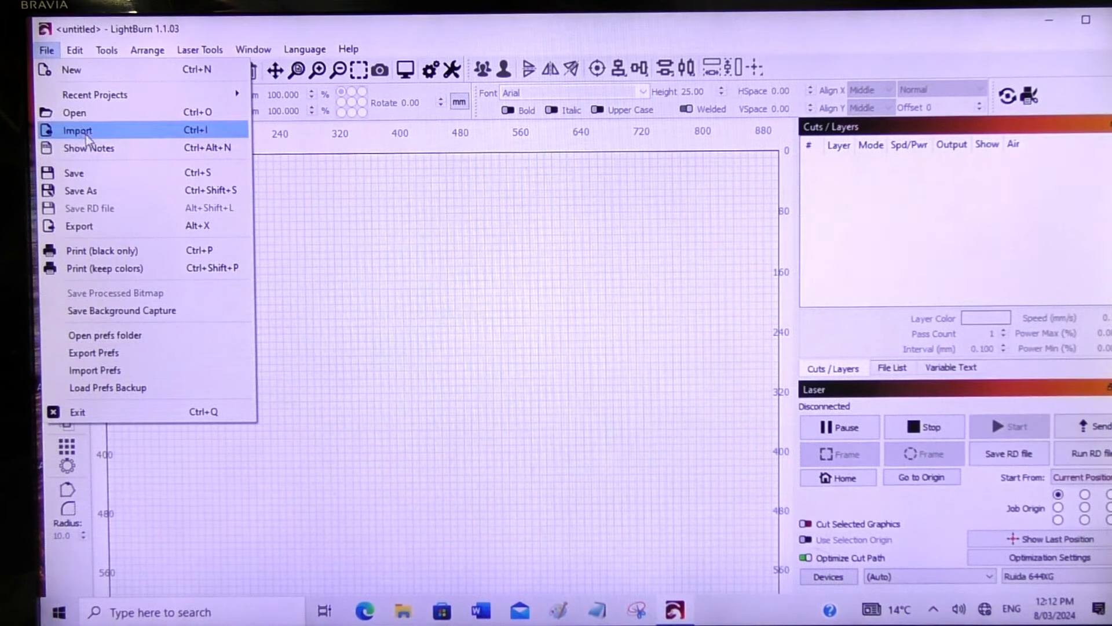
left_click(78, 129)
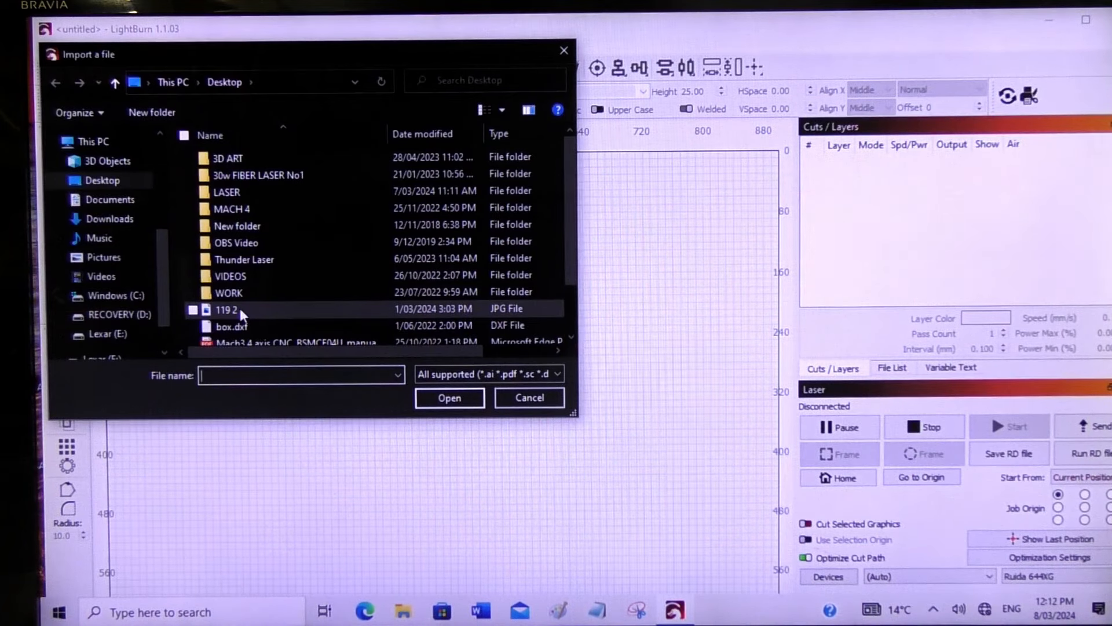
left_click(450, 398)
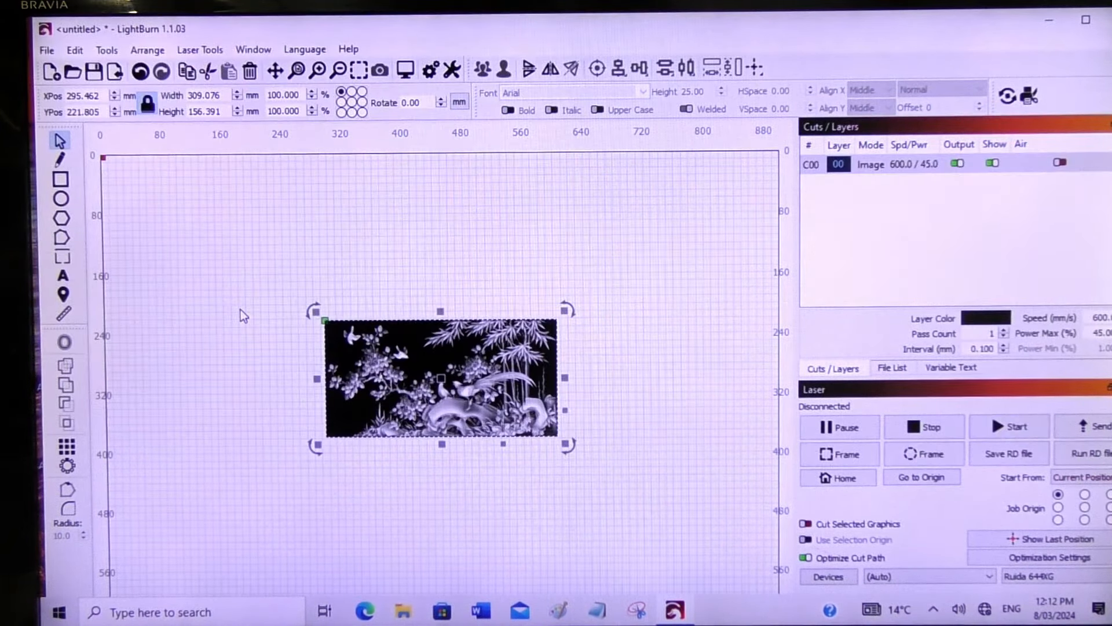
mouse_move(304, 279)
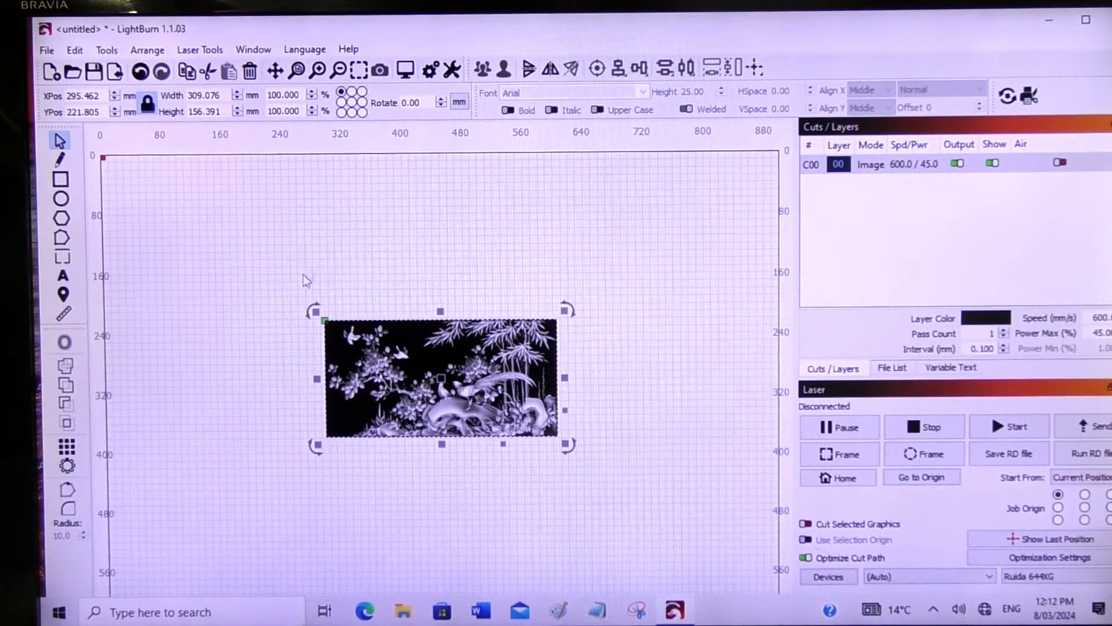
mouse_move(330, 245)
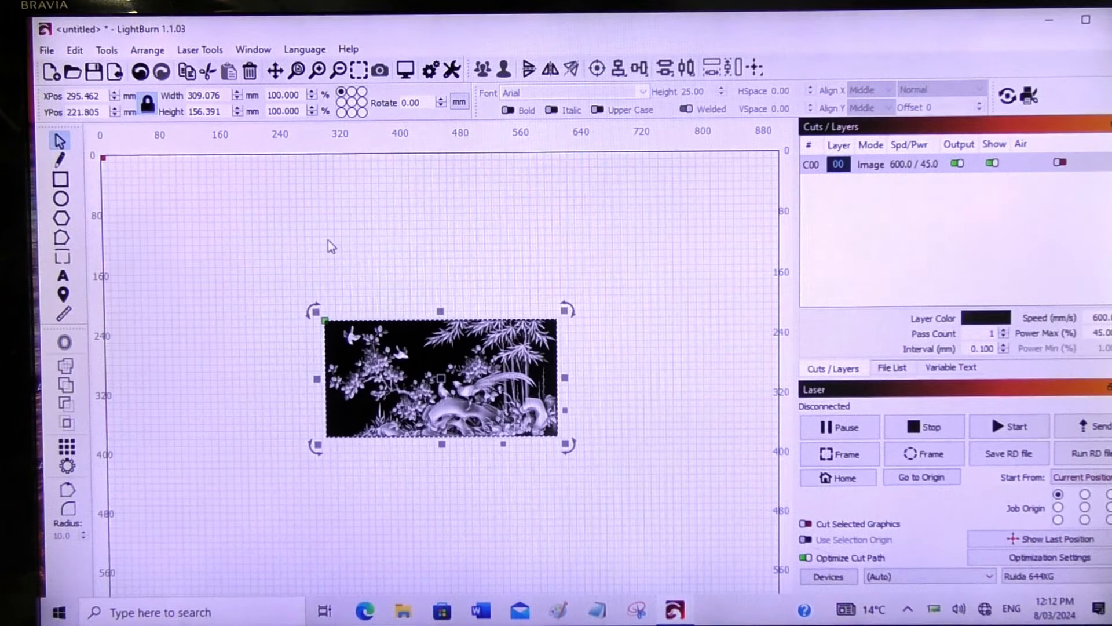
mouse_move(226, 130)
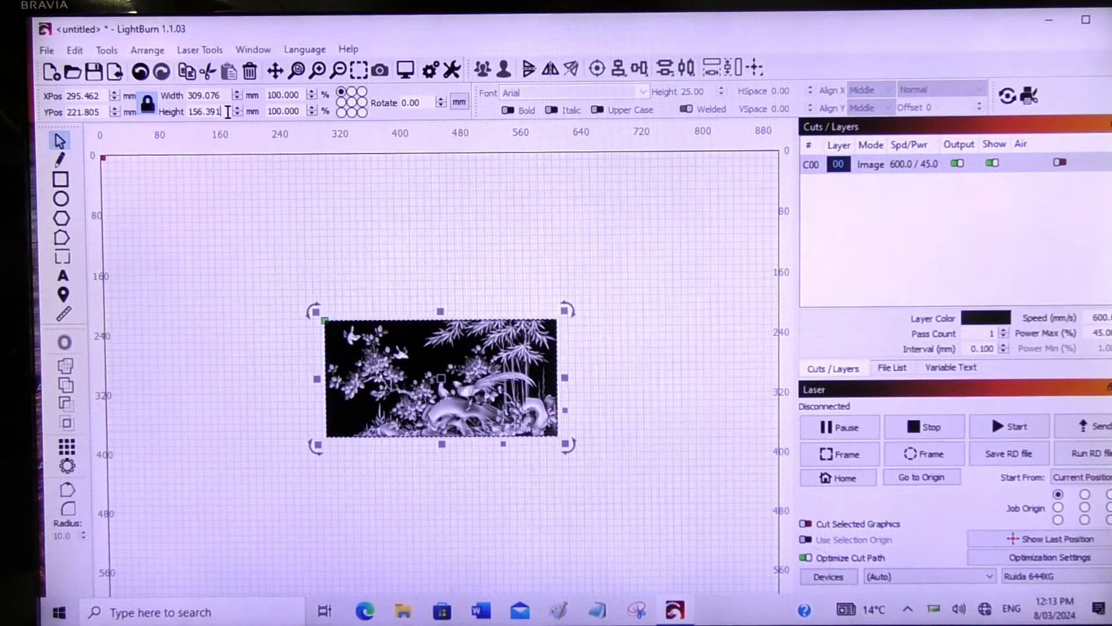
Set the image height to 220 mm with aspect lock on, giving about 435 mm width.
triple_click(201, 111)
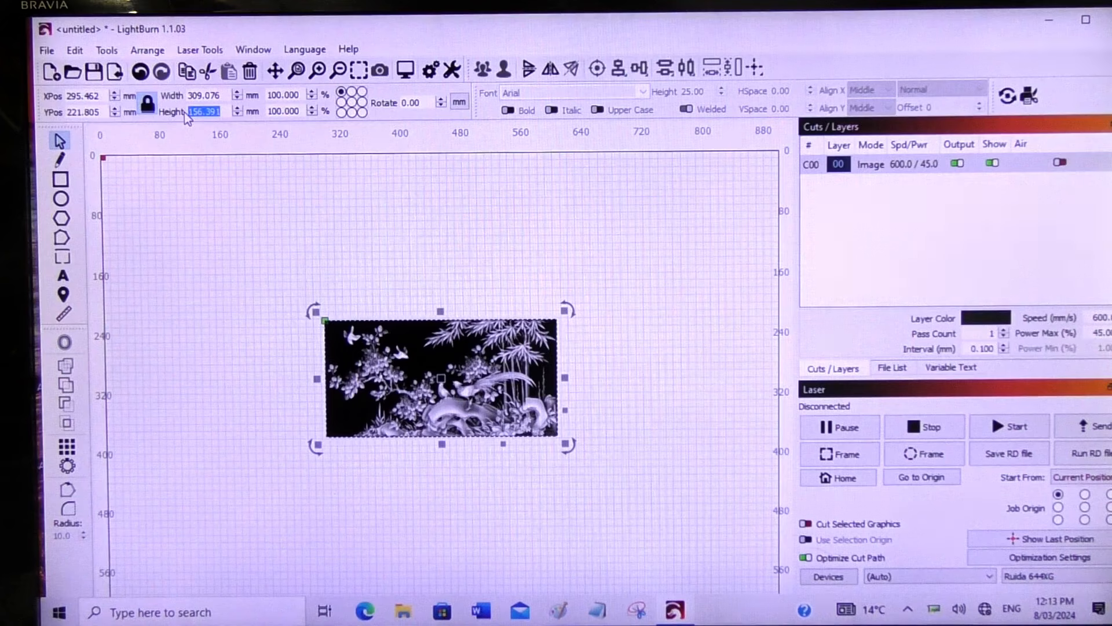
type("220.000")
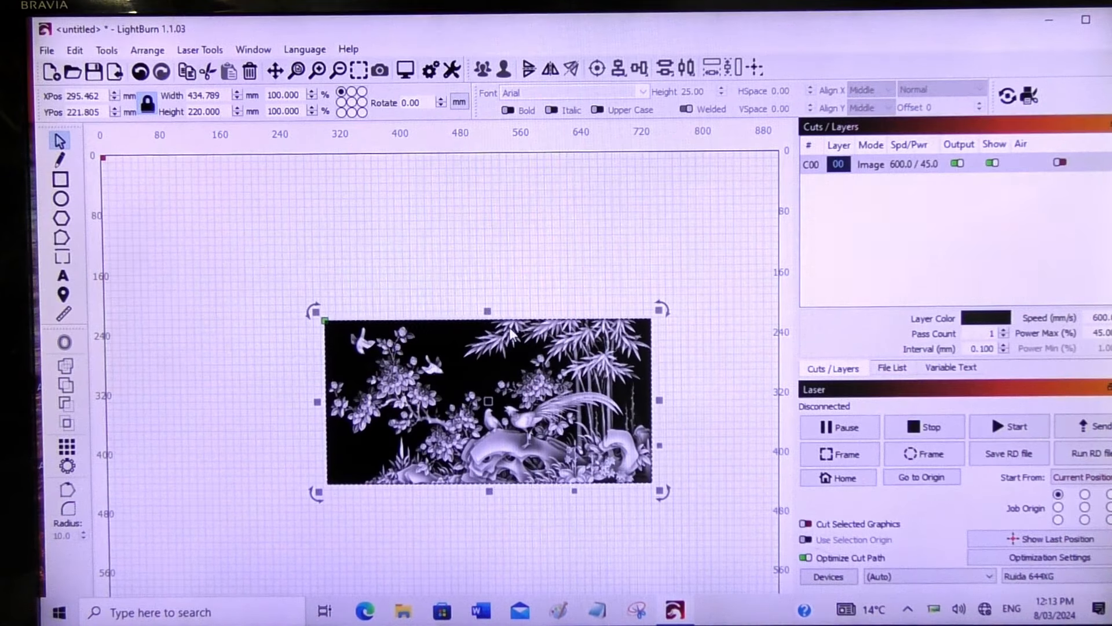
Drag the relief image down and slightly right into the lower middle of the bed.
scroll("down", 3)
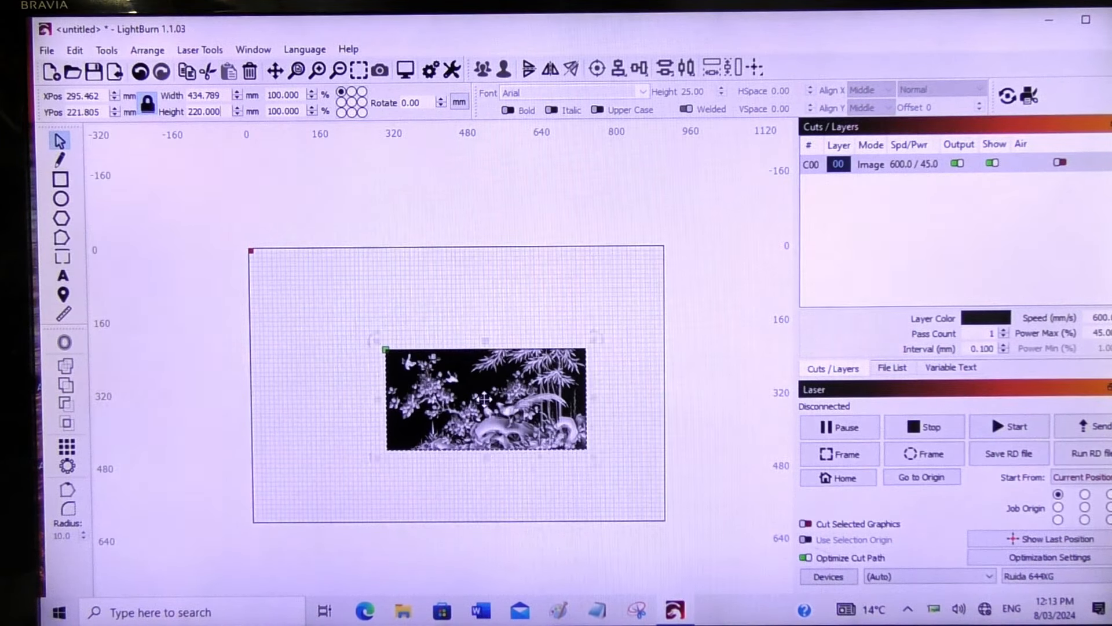
left_click_drag(485, 399, 445, 434)
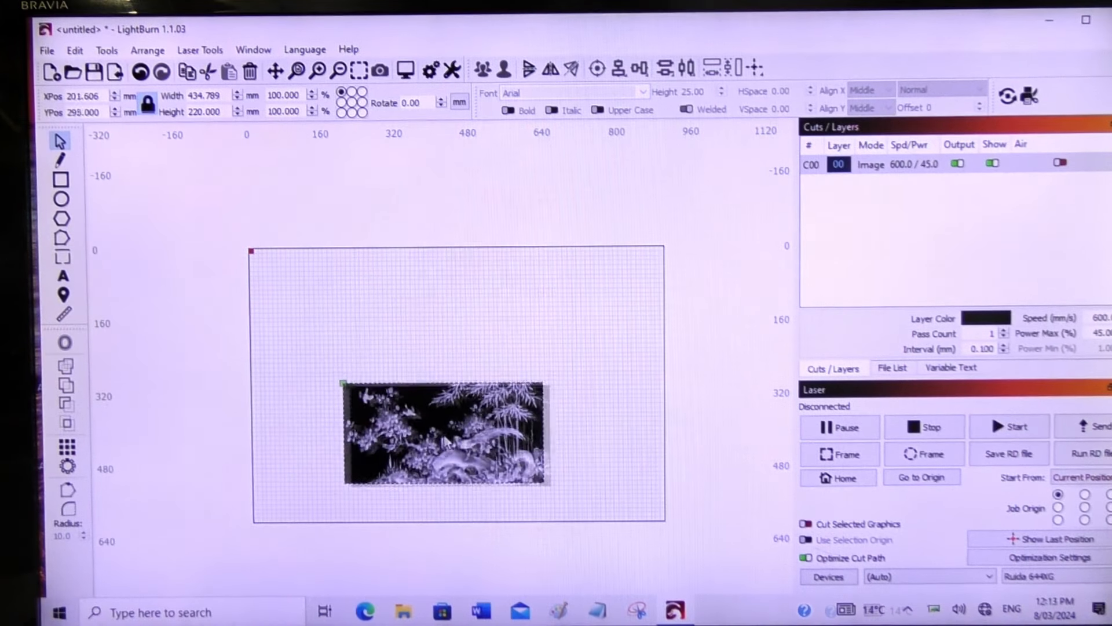
left_click_drag(443, 432, 461, 443)
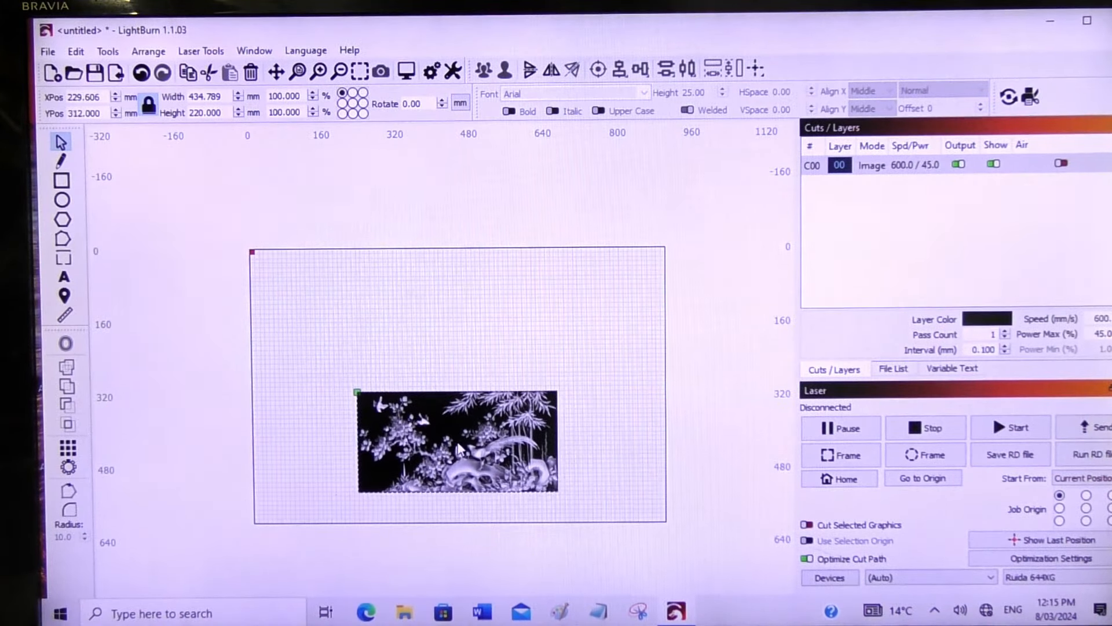
left_click(454, 440)
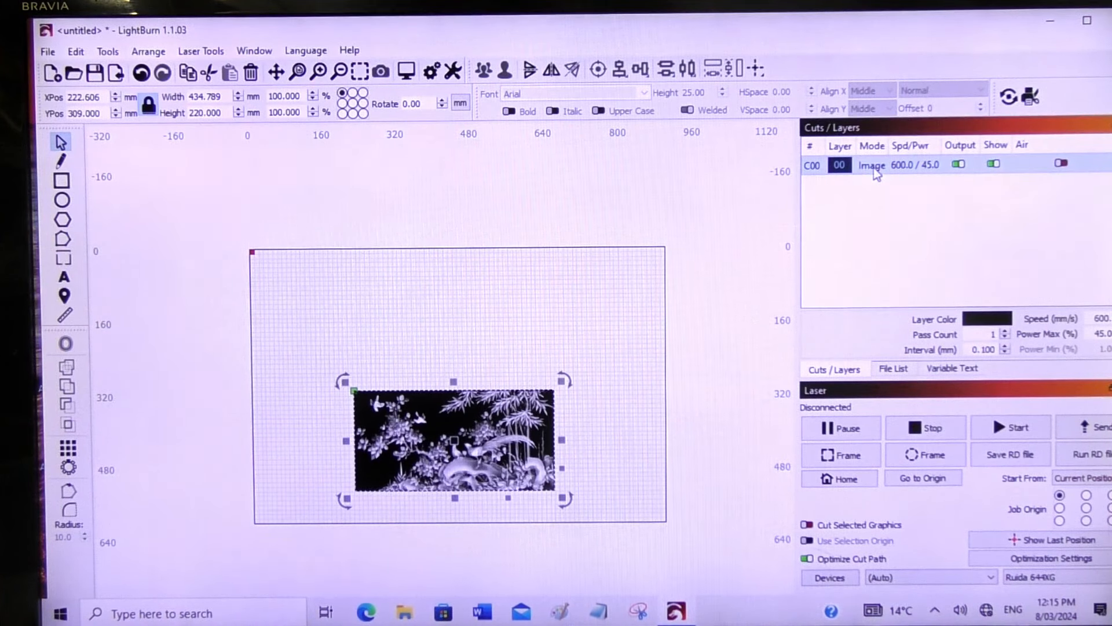
mouse_move(871, 165)
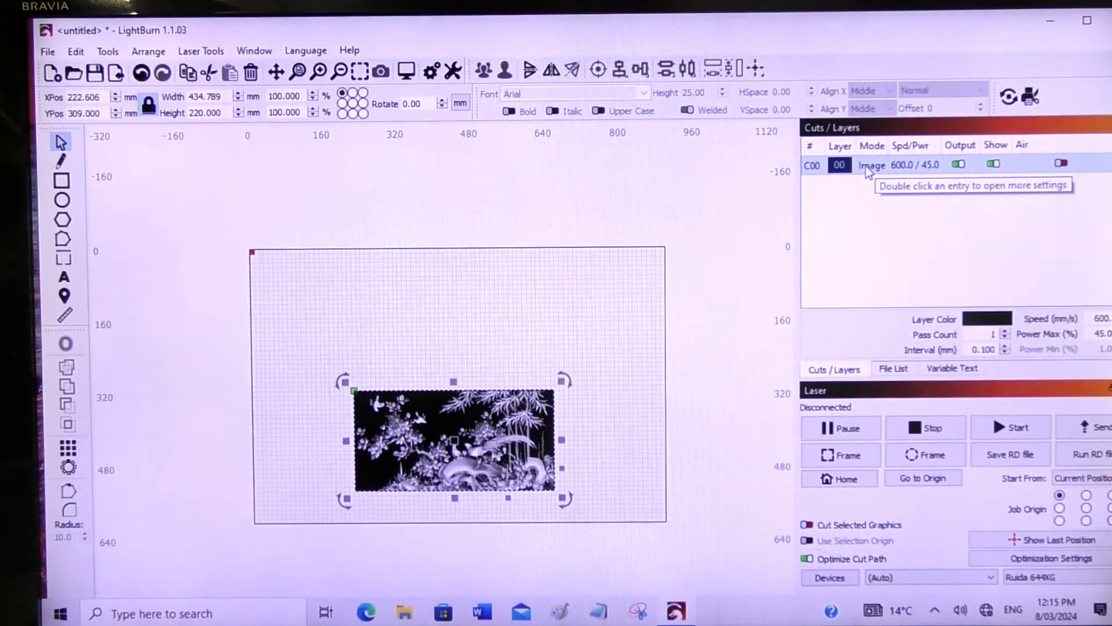
double_click(871, 165)
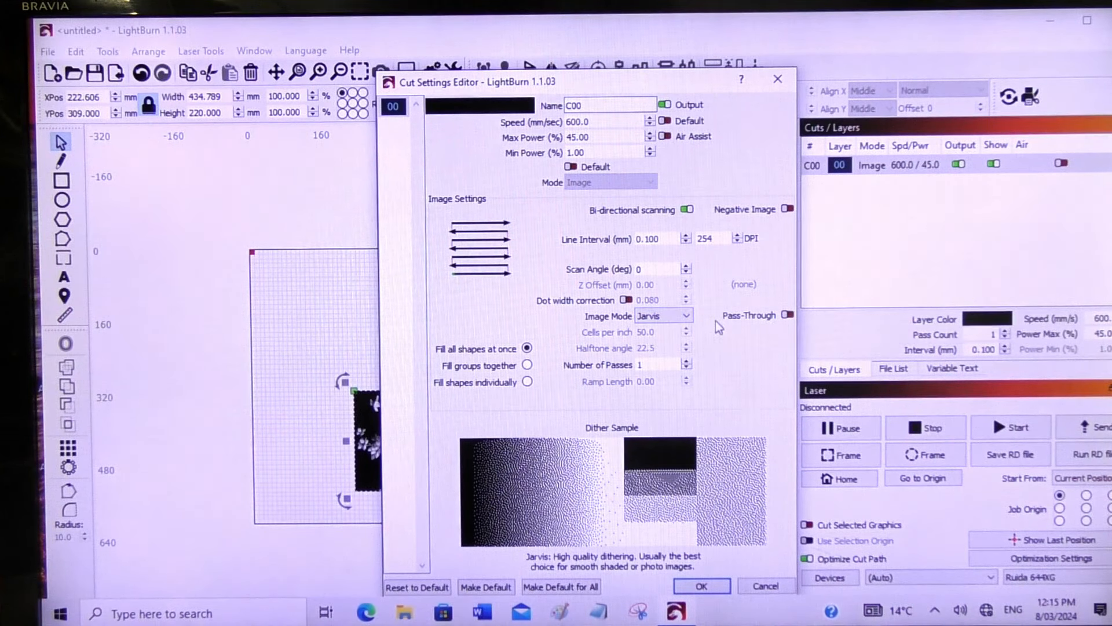
left_click(663, 316)
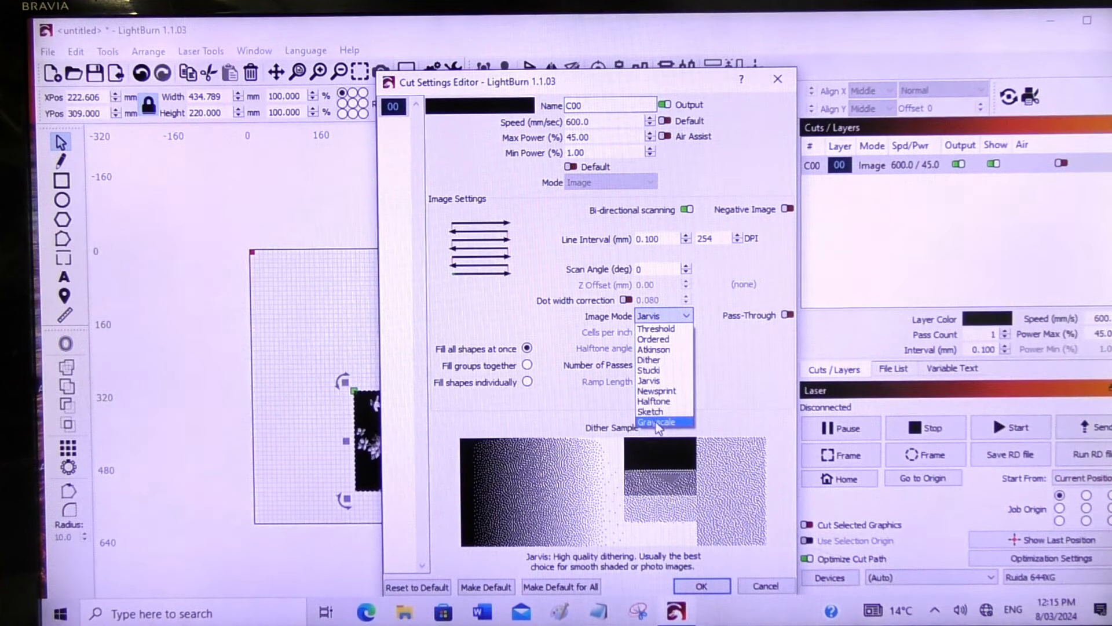
left_click(658, 422)
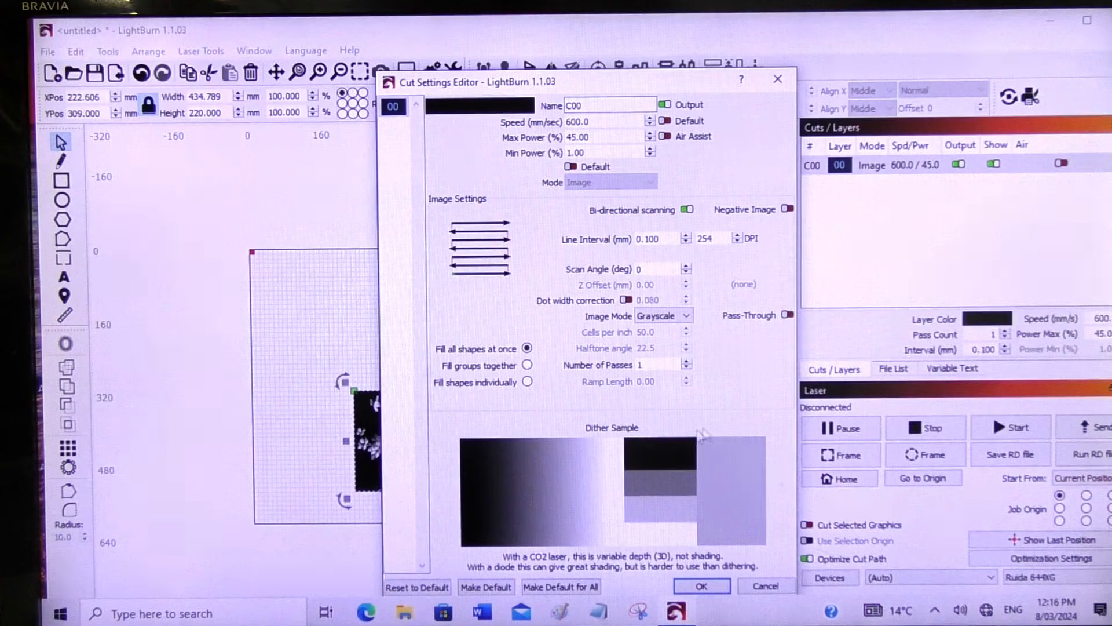
mouse_move(489, 493)
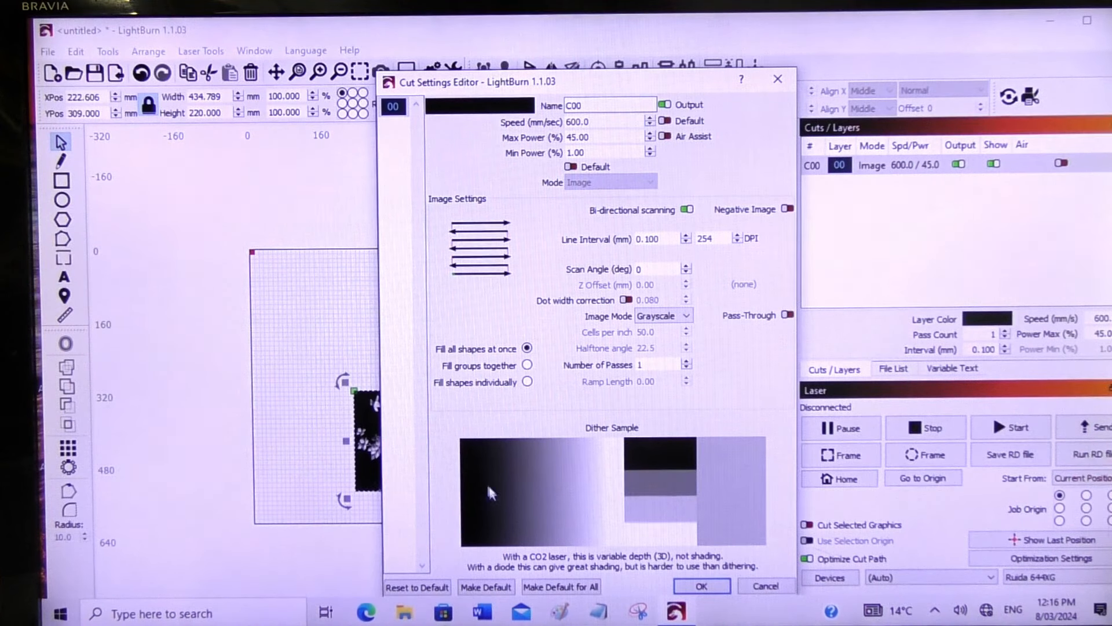
mouse_move(461, 463)
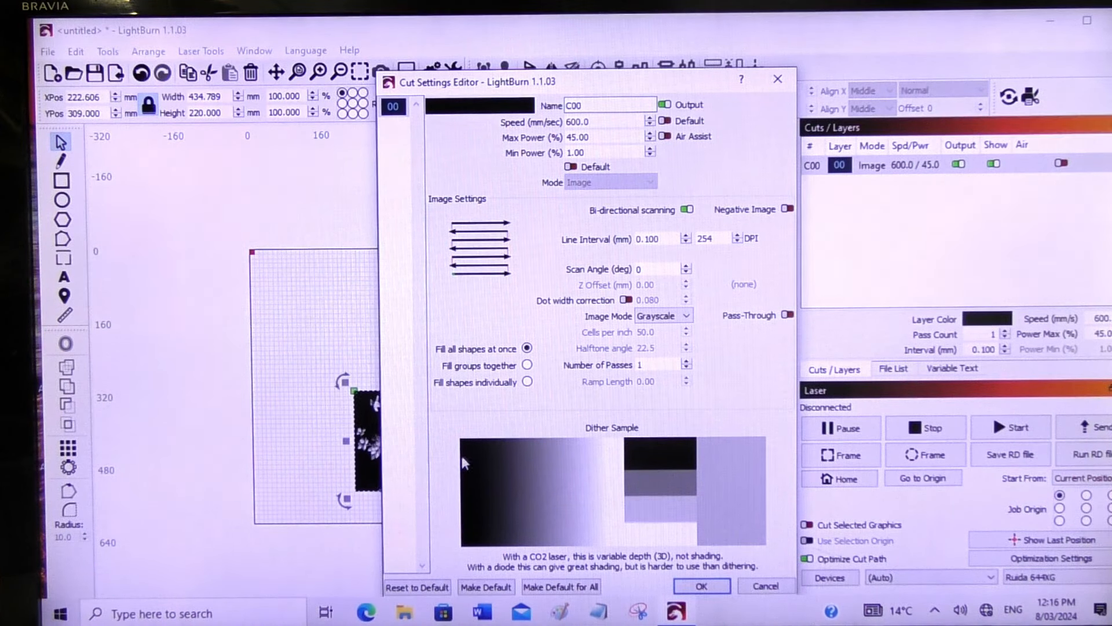
mouse_move(681, 542)
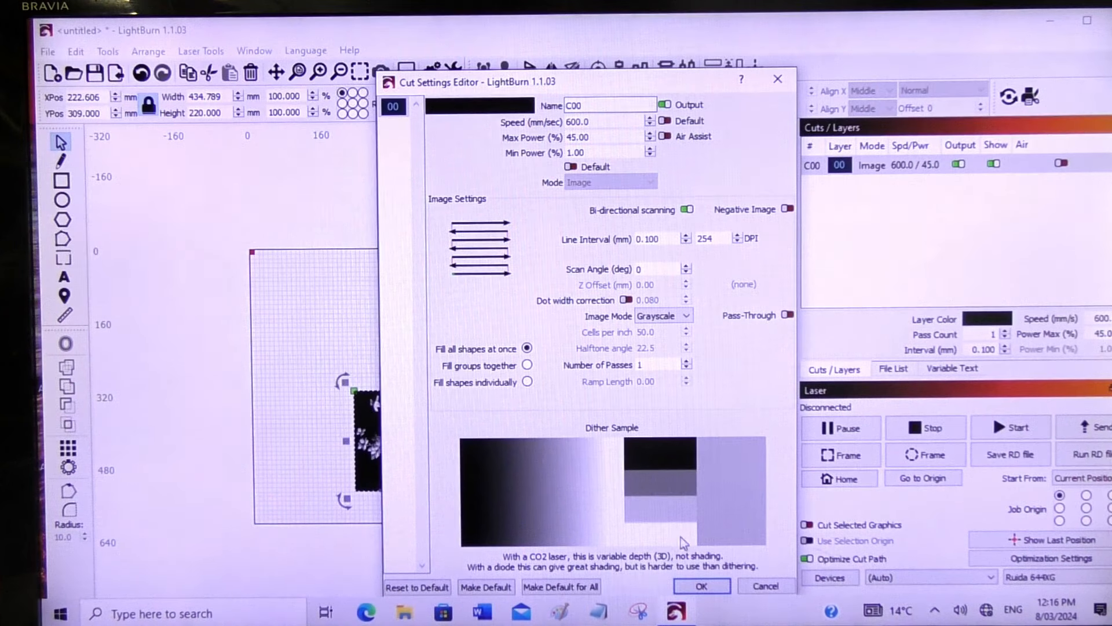
mouse_move(461, 511)
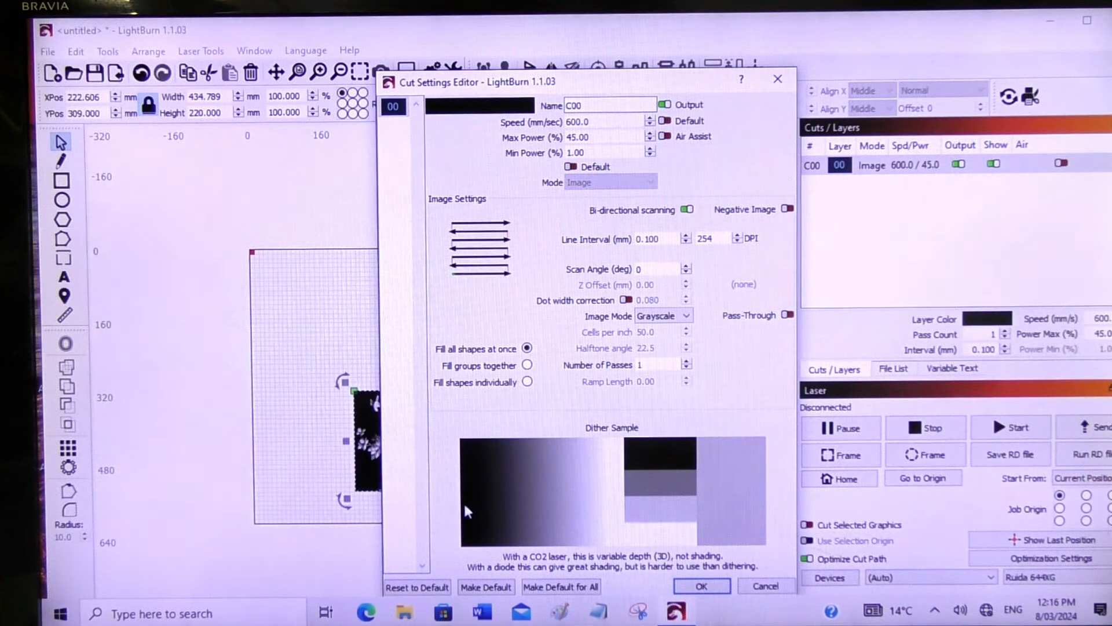
mouse_move(558, 533)
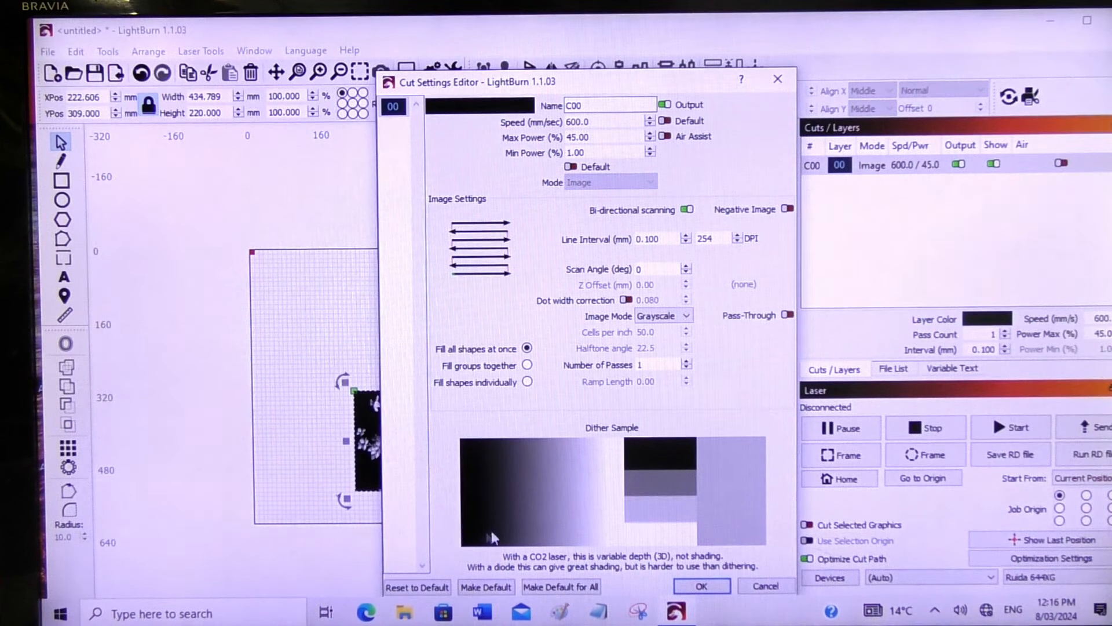
mouse_move(567, 533)
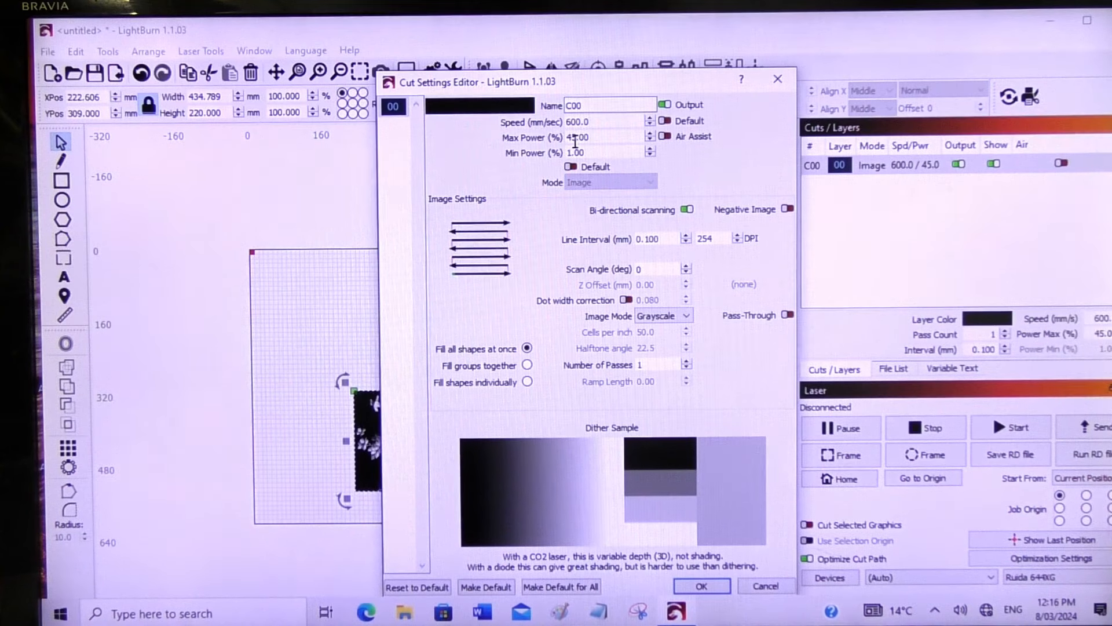
mouse_move(581, 136)
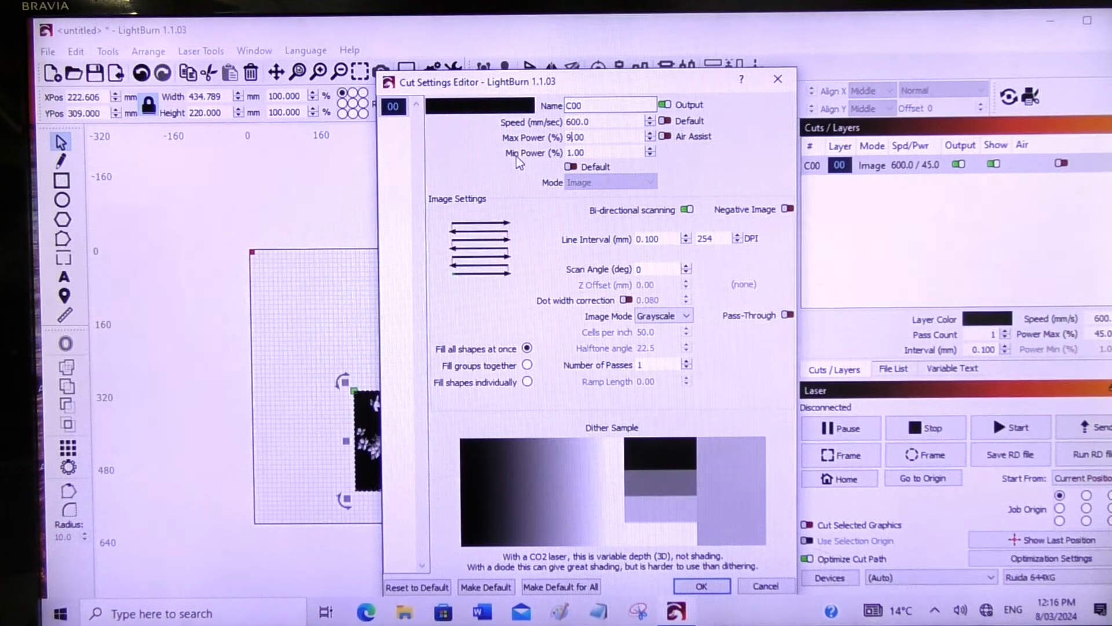
Set layer C00's Max Power to 95.00%, keeping Min Power at 1%.
type("95.00")
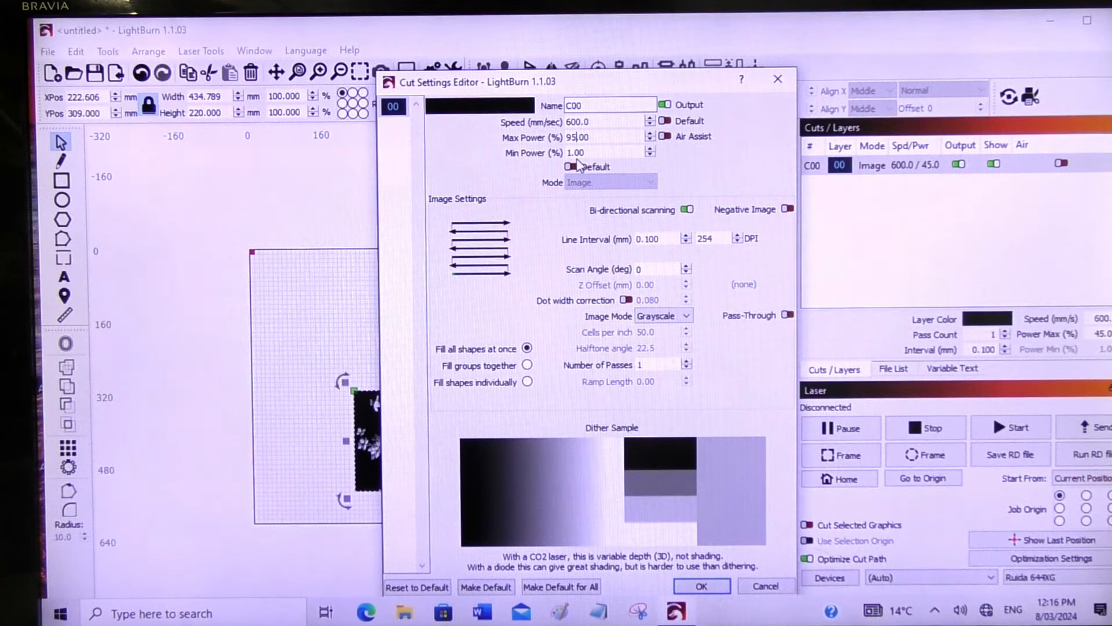
mouse_move(588, 154)
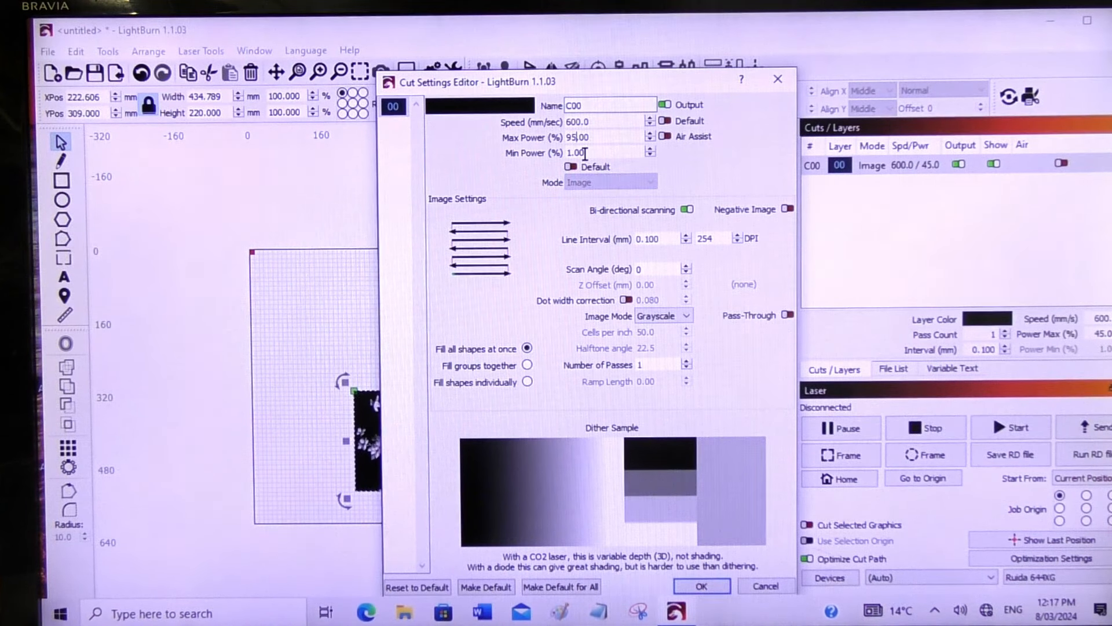
mouse_move(609, 168)
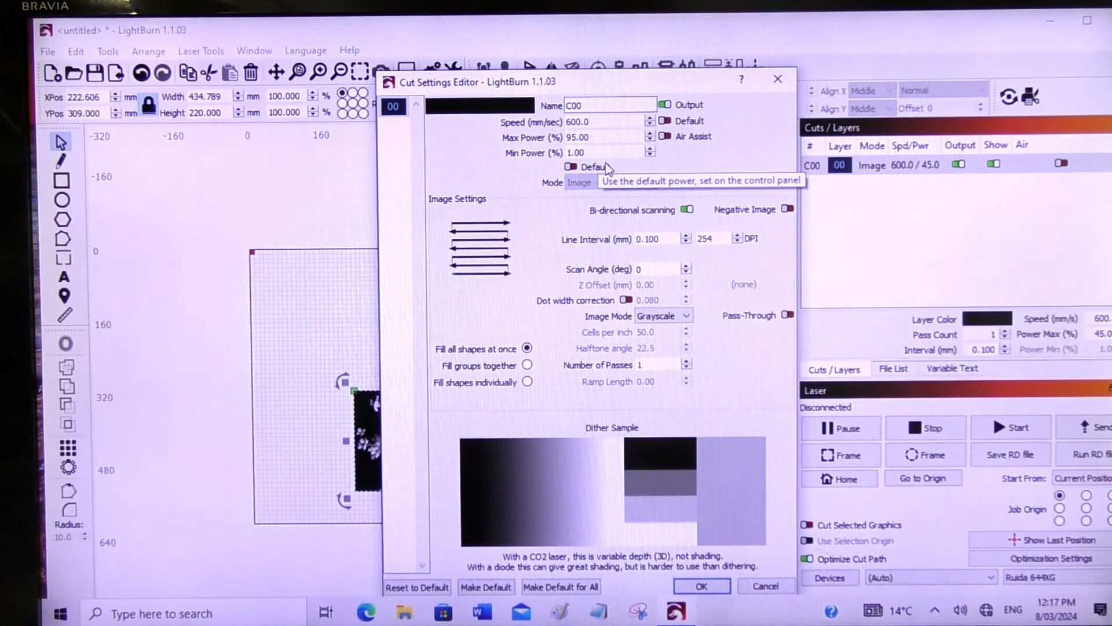
mouse_move(591, 153)
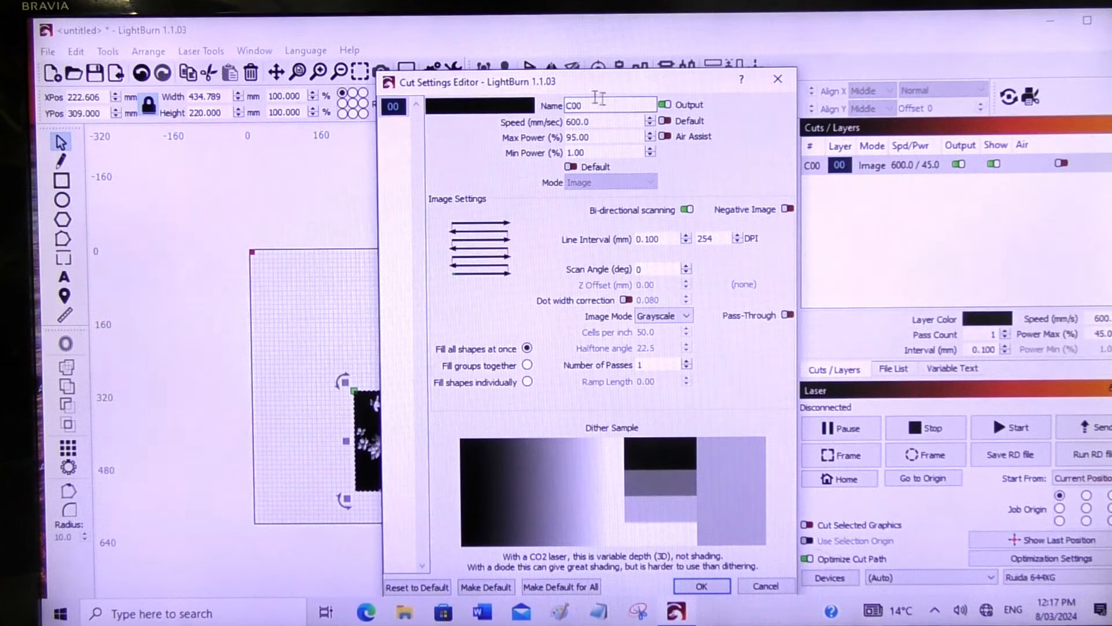
mouse_move(617, 381)
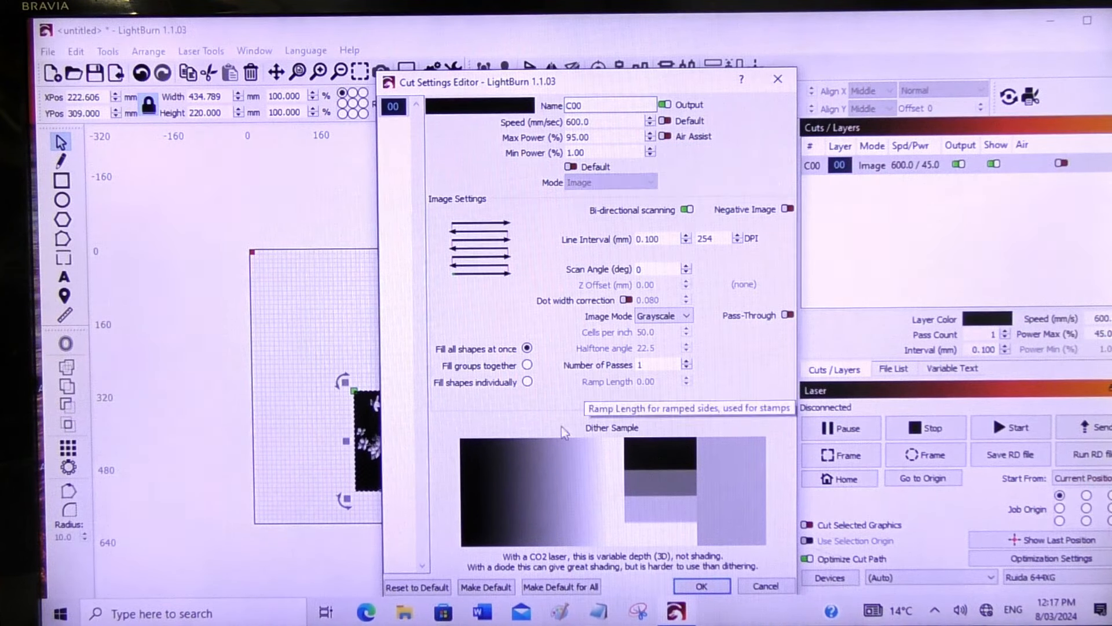
mouse_move(687, 539)
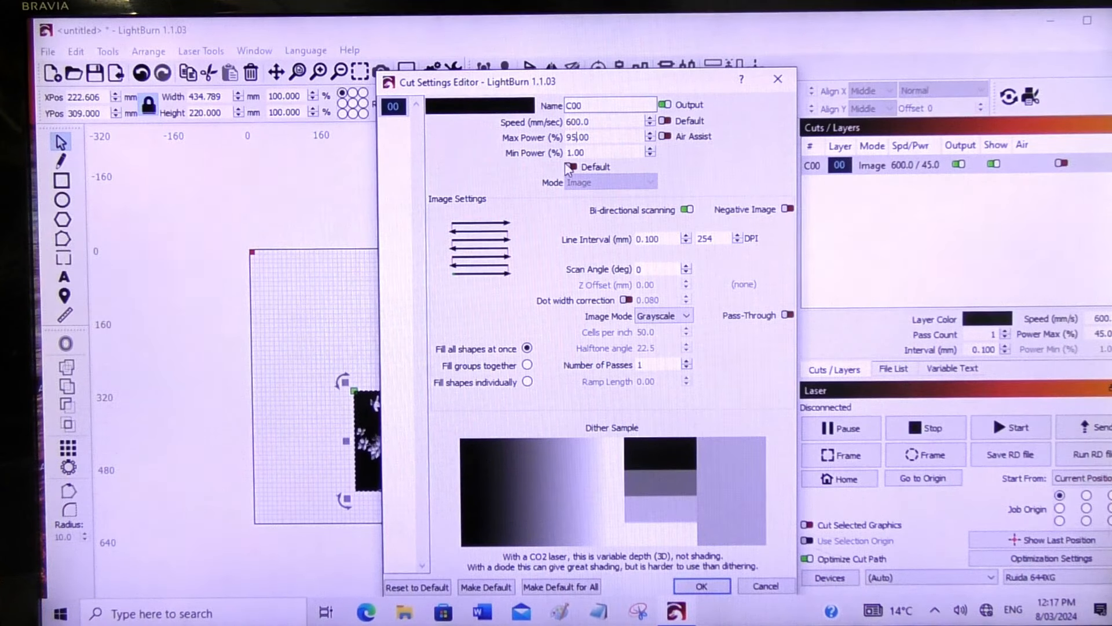
mouse_move(574, 152)
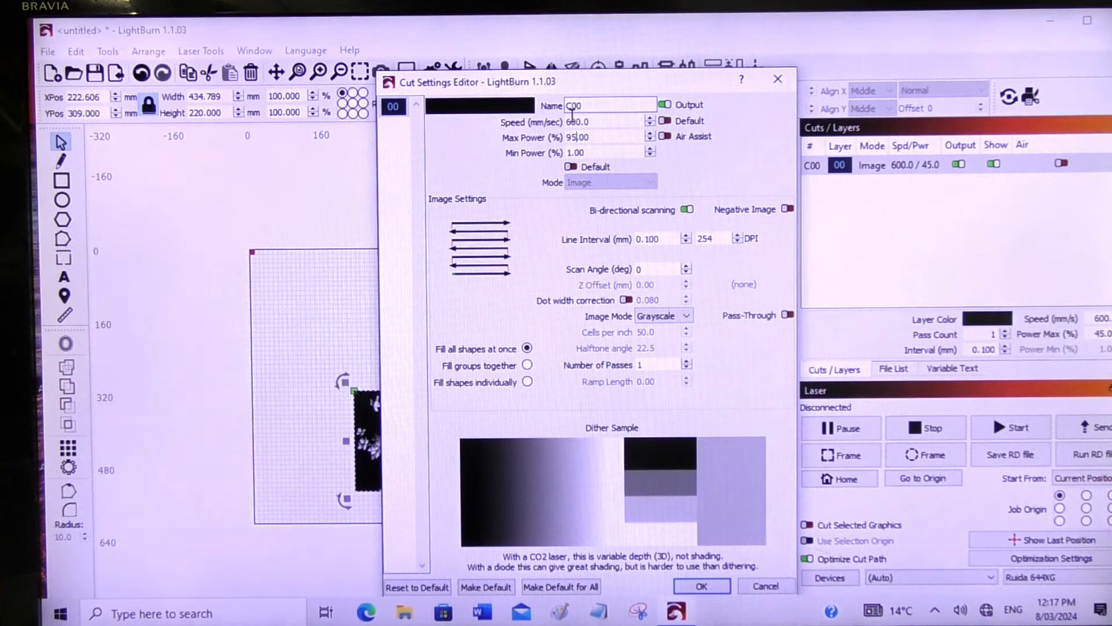
left_click(576, 122)
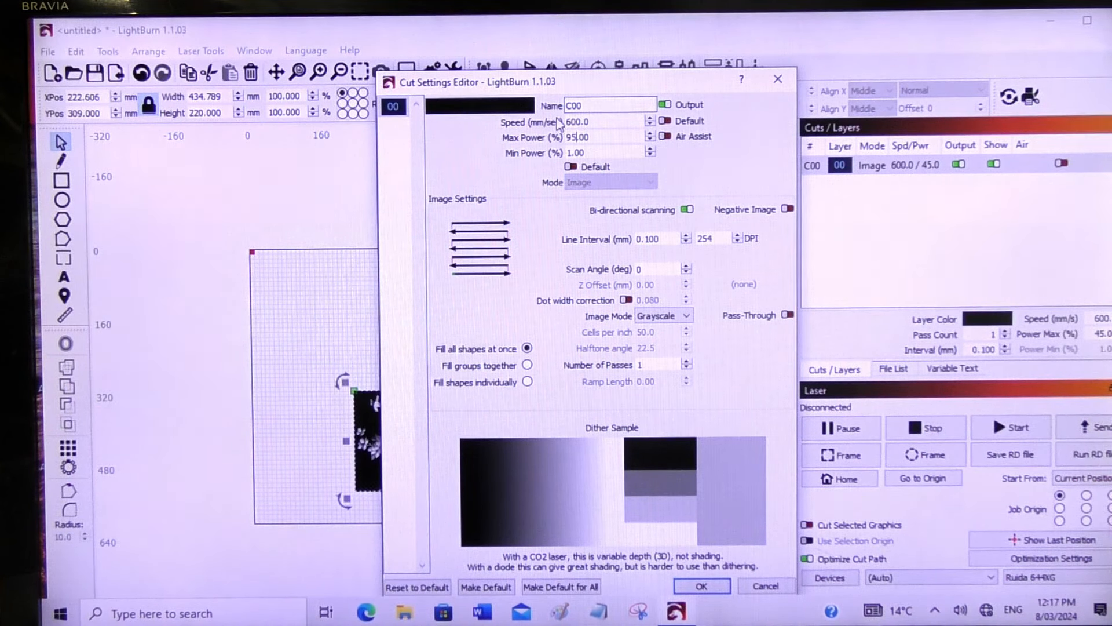
mouse_move(590, 122)
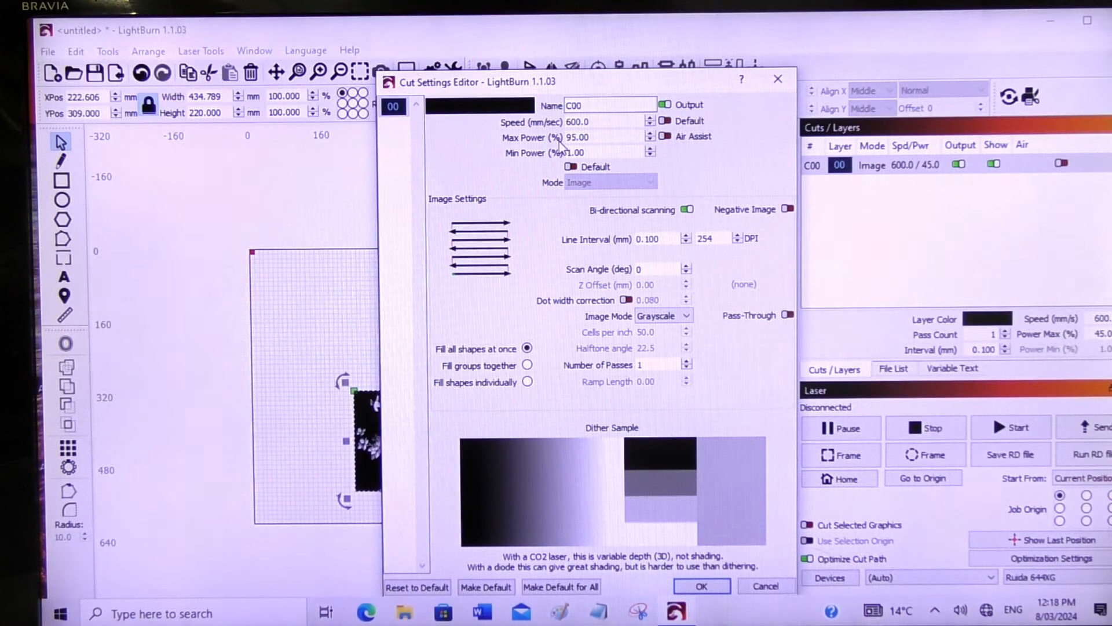
mouse_move(658, 261)
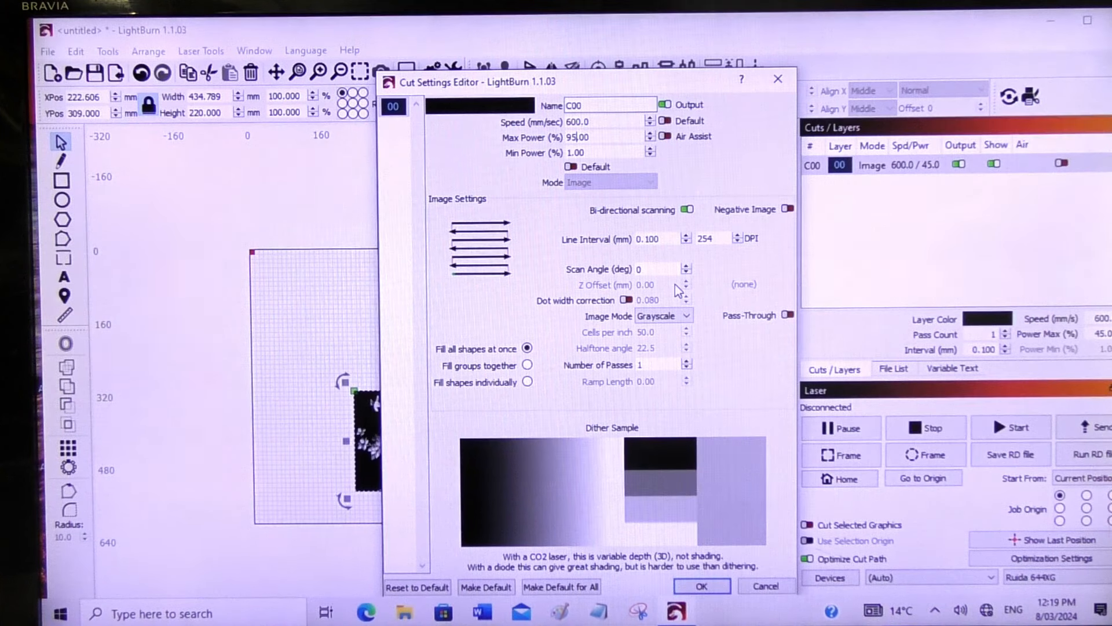
mouse_move(716, 268)
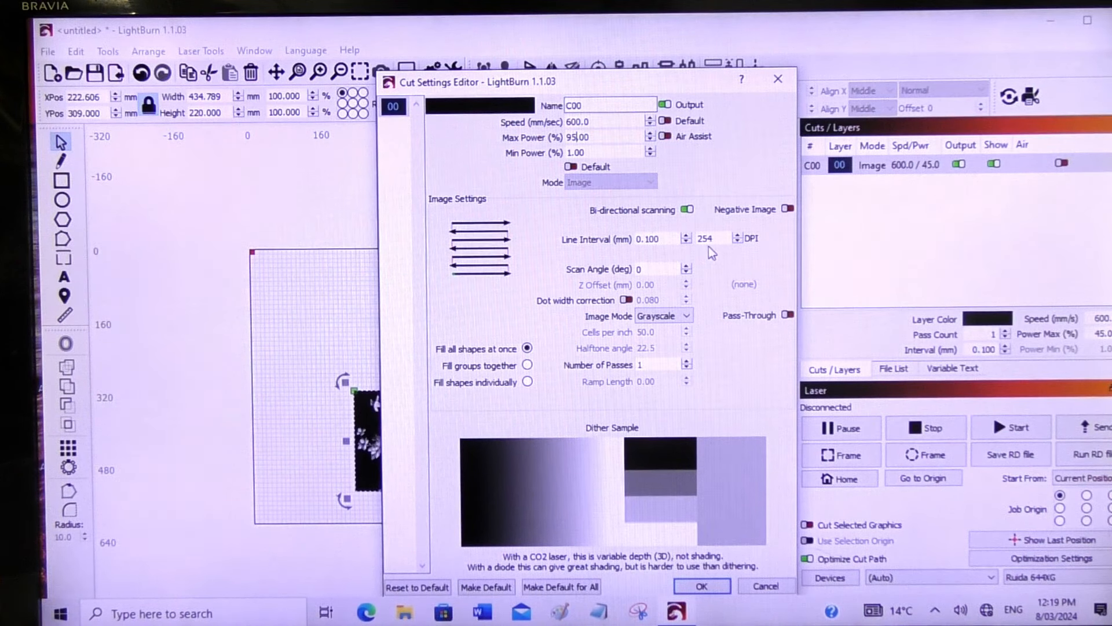
mouse_move(755, 252)
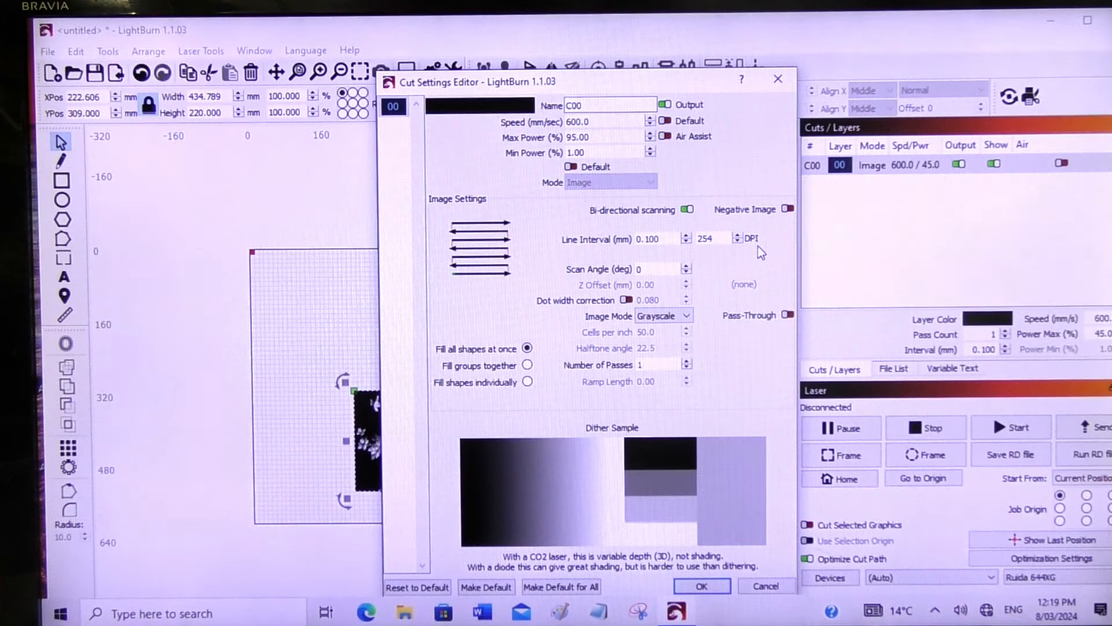
mouse_move(719, 501)
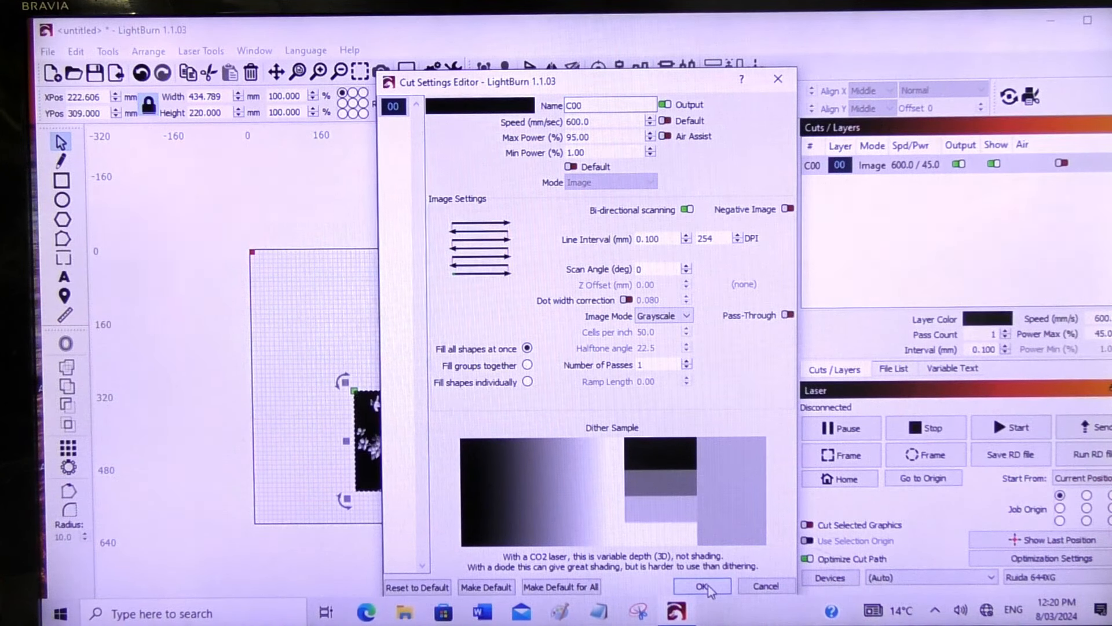
Confirm the Cut Settings Editor with OK so C00 shows 600 speed and 95% power.
left_click(701, 586)
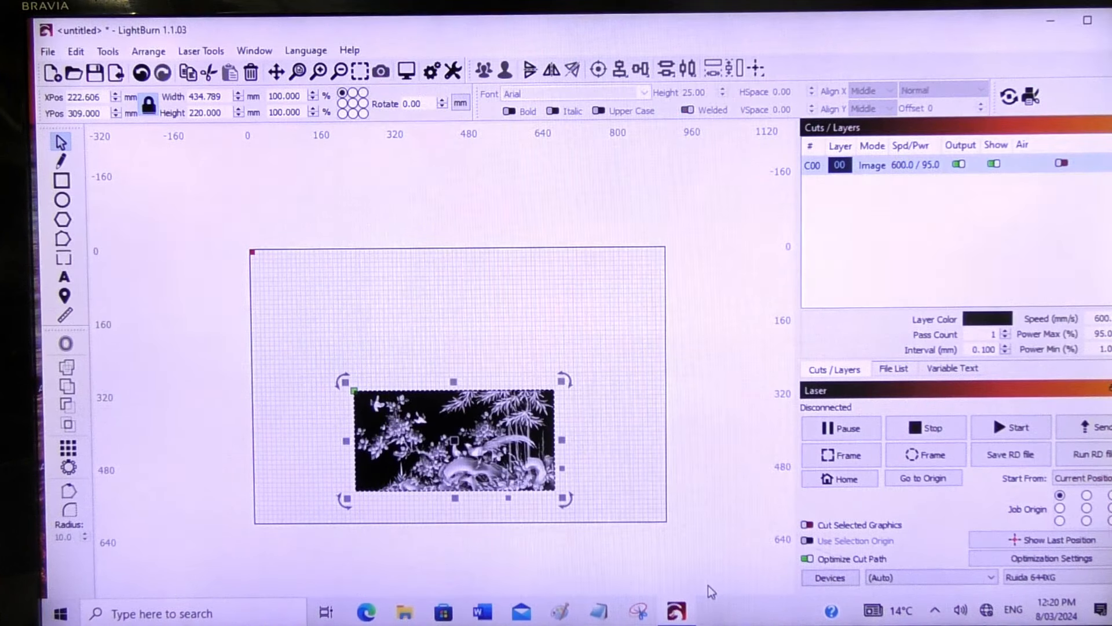